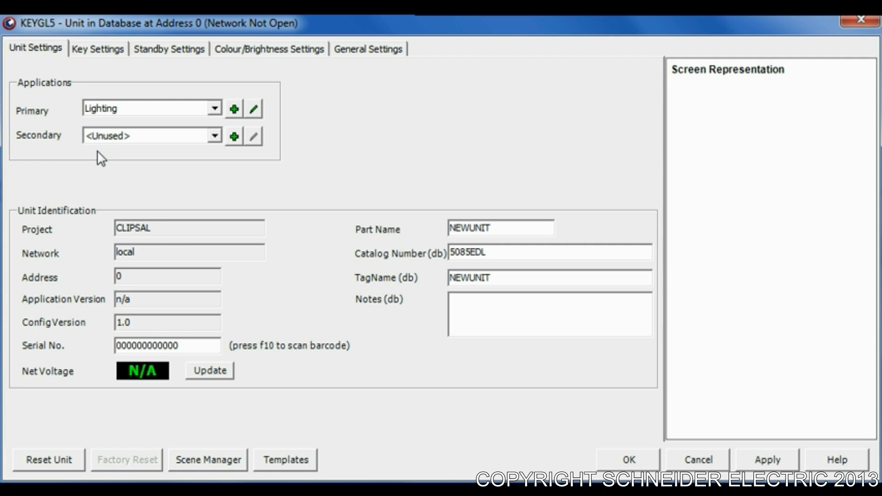
mouse_move(93, 61)
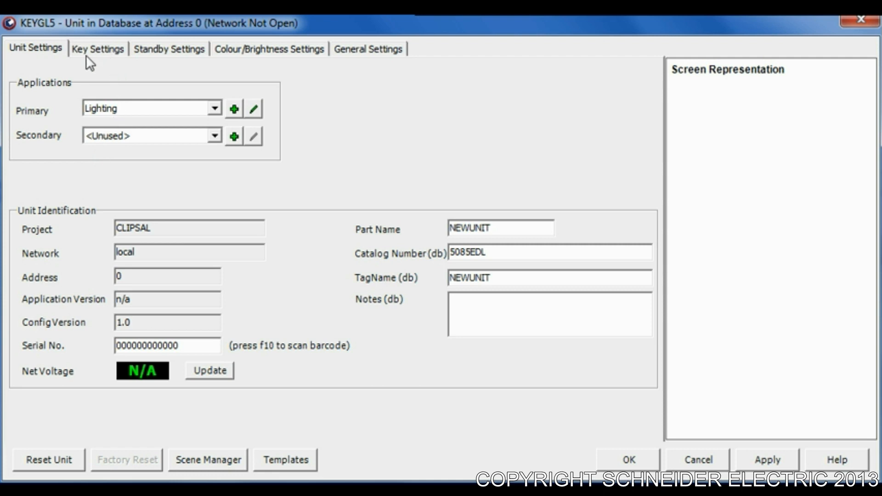
Step: Show the KEYGL5 unit's Key Settings, with five blank standby widgets
left_click(98, 48)
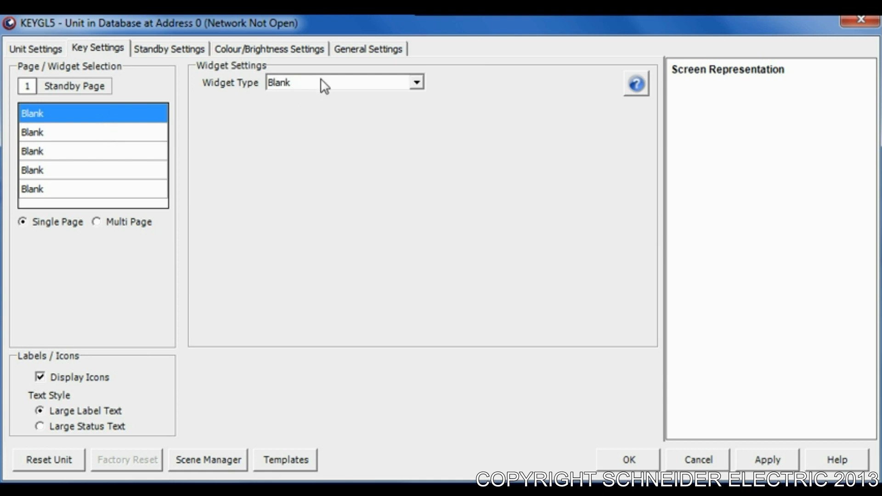
mouse_move(304, 92)
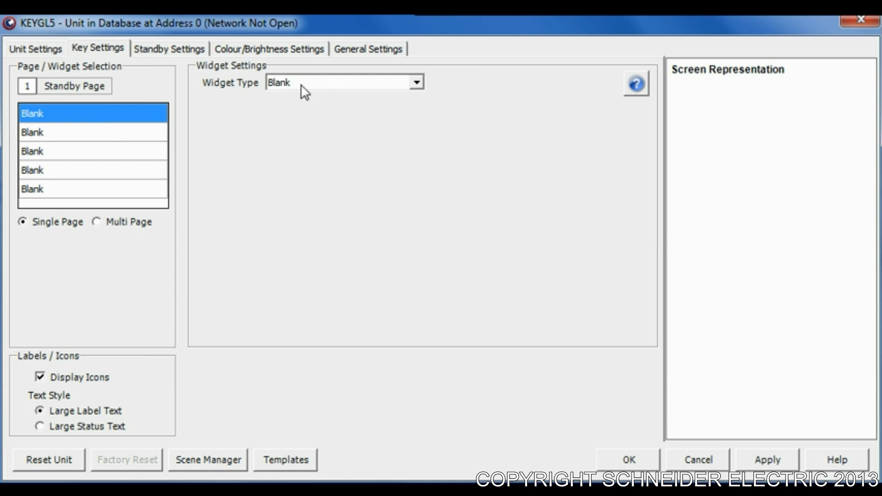
Step: Make widget 1 a Lighting Off/On key for Bathroom with Static Text label 'Bathroom'
left_click(415, 82)
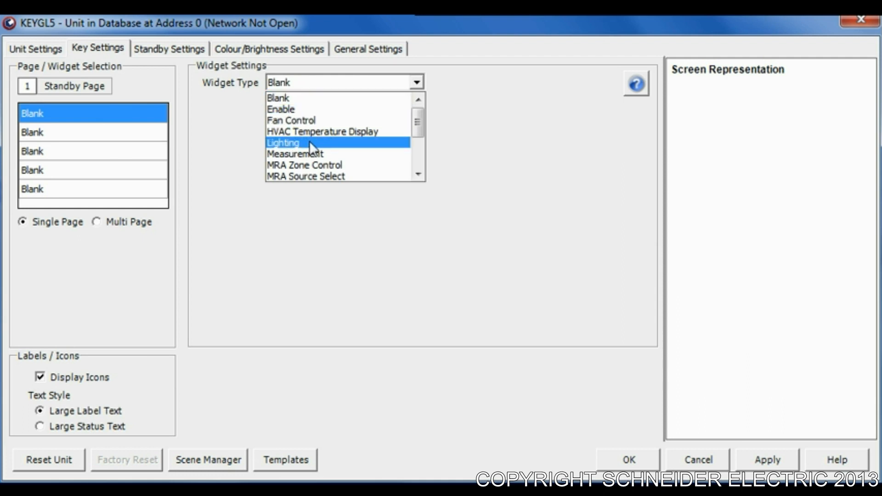
left_click(283, 142)
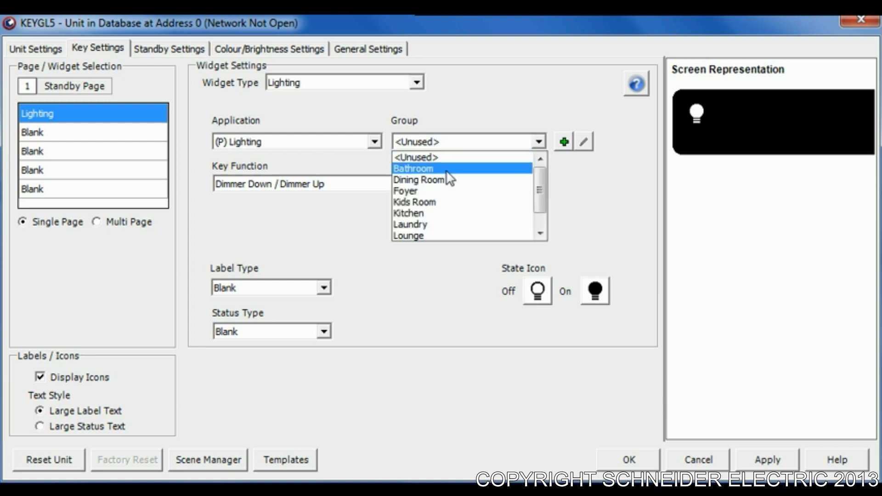
left_click(413, 168)
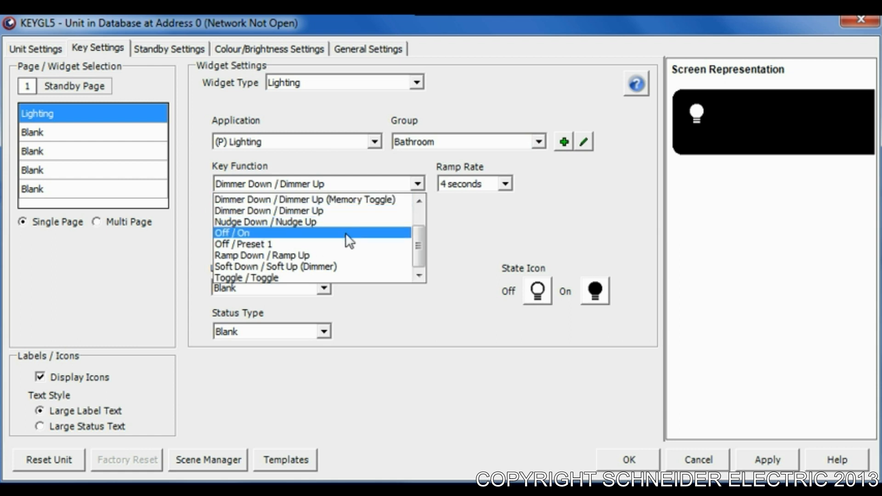
left_click(235, 232)
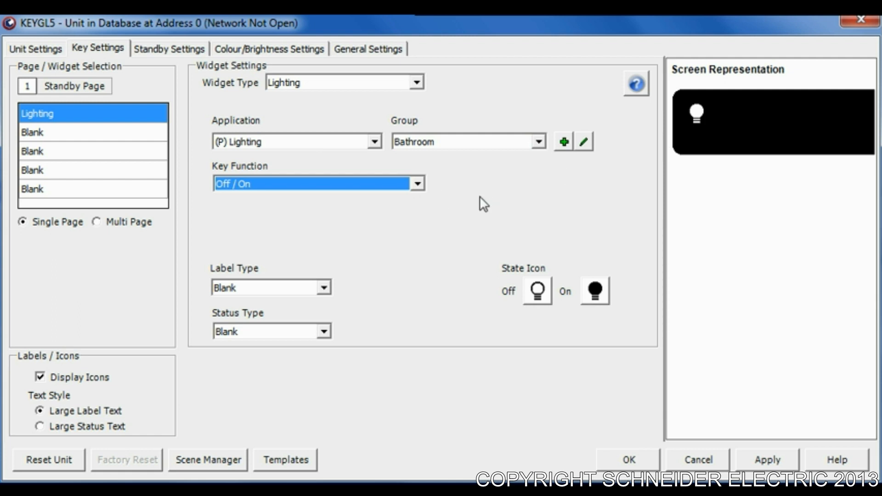
mouse_move(500, 208)
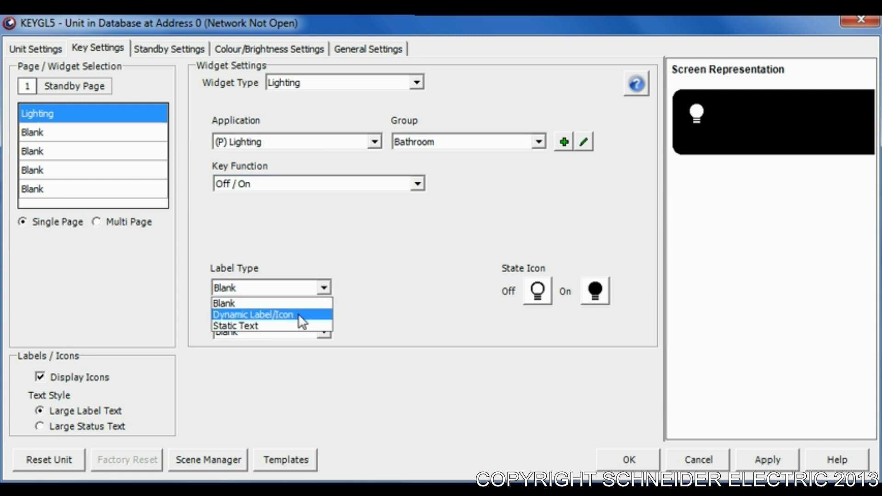
mouse_move(296, 326)
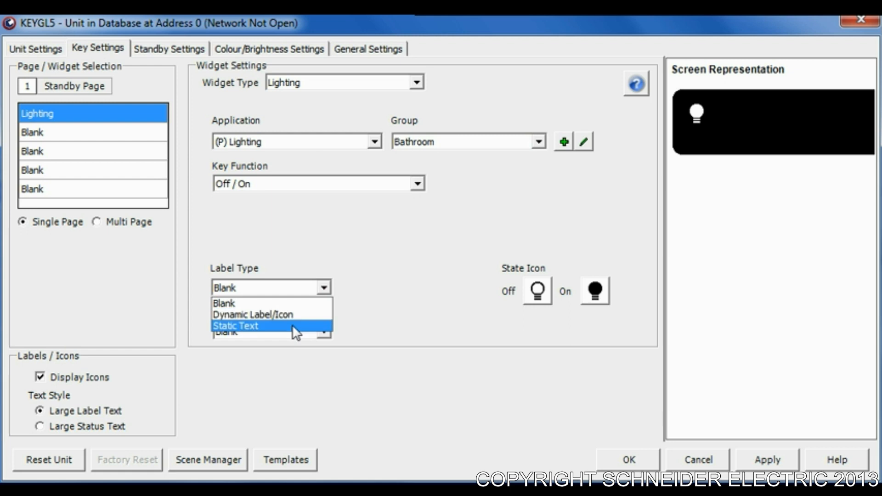
left_click(237, 326)
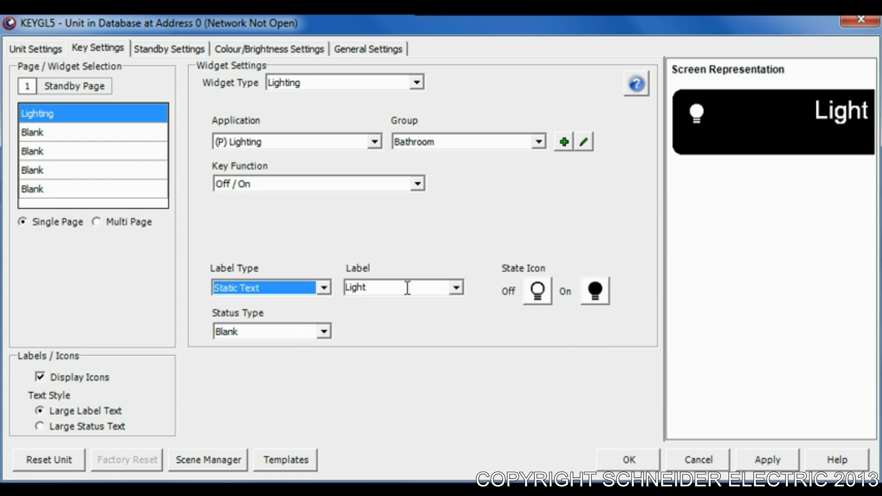
double_click(371, 288)
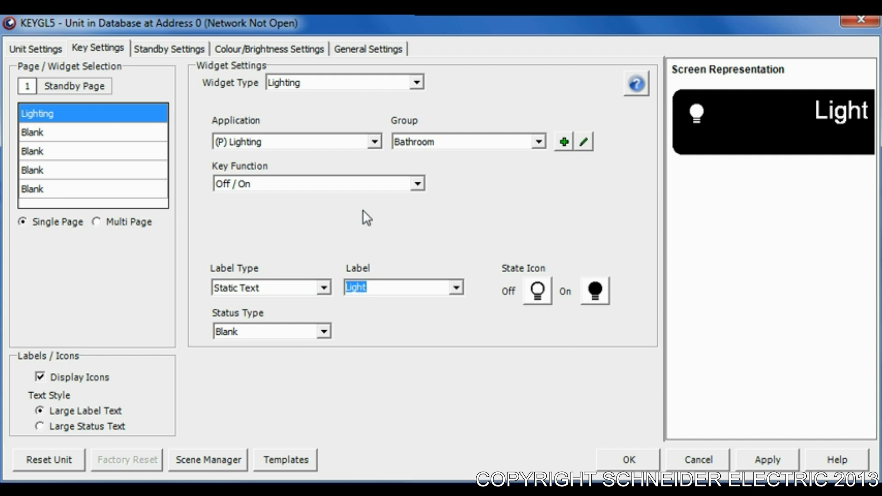
type("Balance")
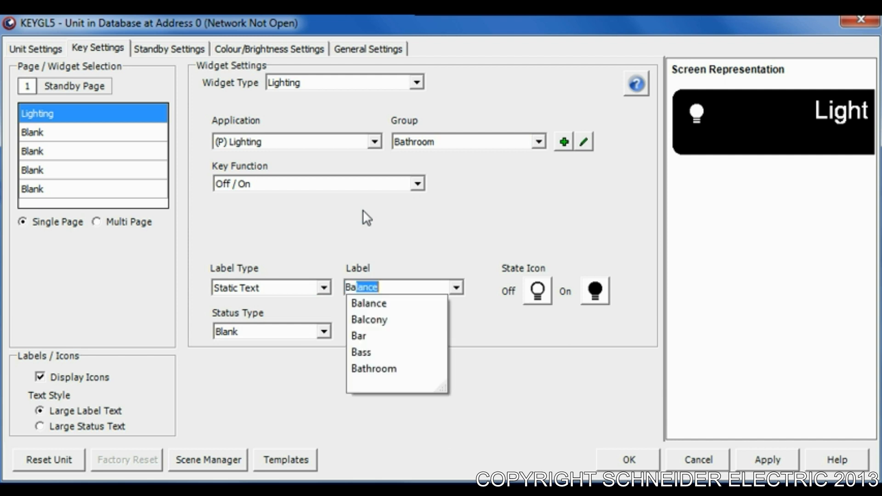
left_click(373, 368)
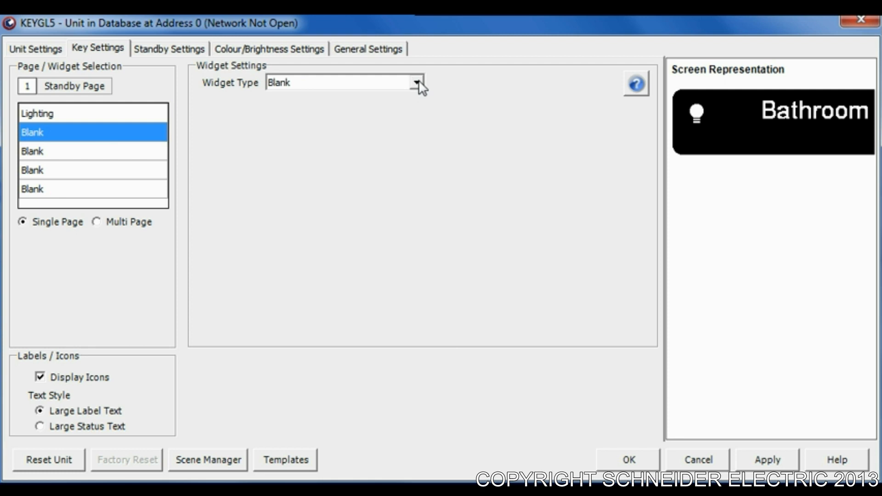
Step: Make widget 2 a Lighting key for Dining Room, 4 s ramp, Static Text label
left_click(417, 82)
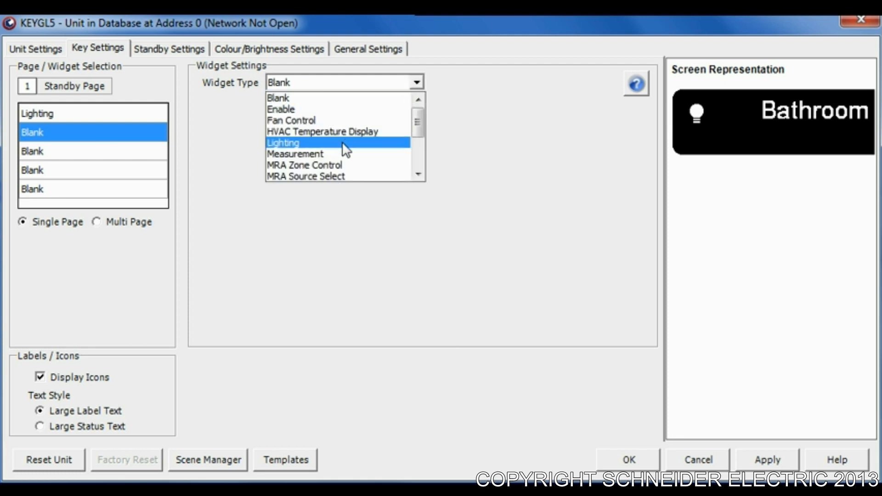
left_click(283, 143)
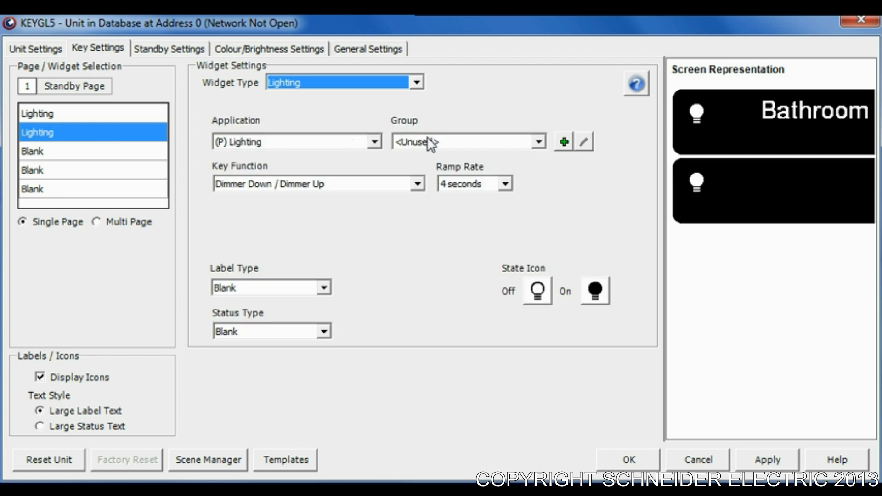
left_click(537, 141)
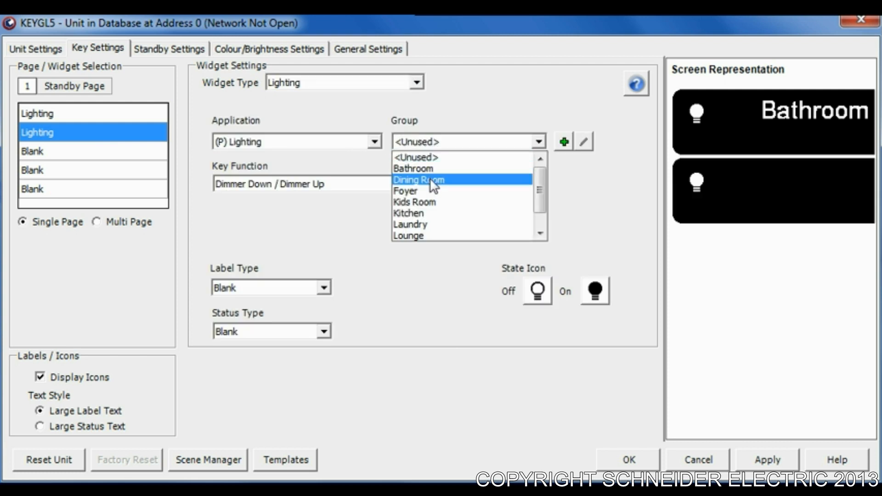
left_click(419, 179)
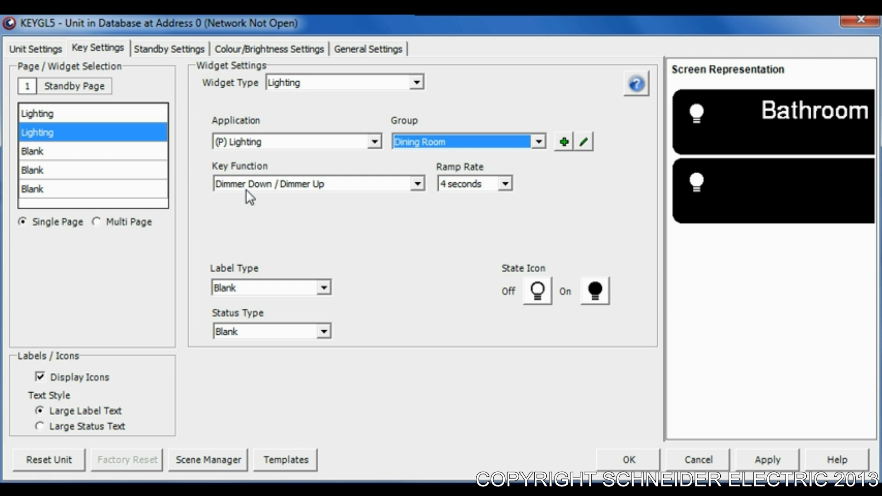
mouse_move(308, 190)
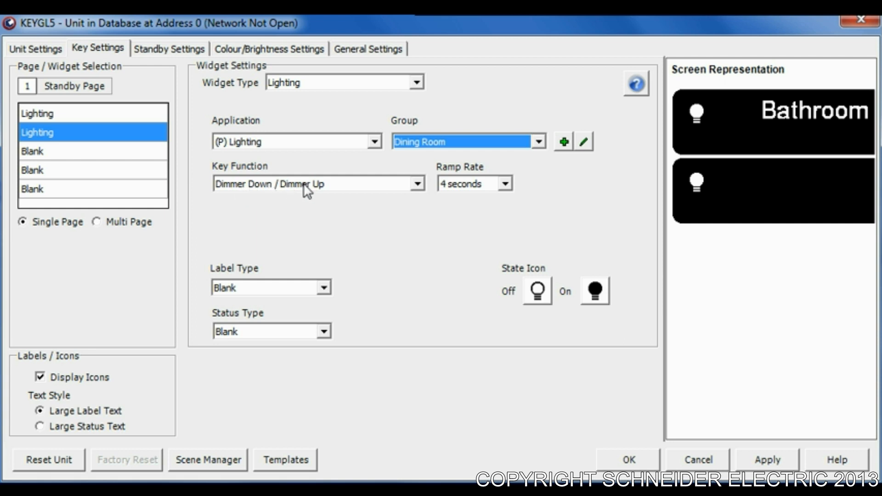
mouse_move(489, 190)
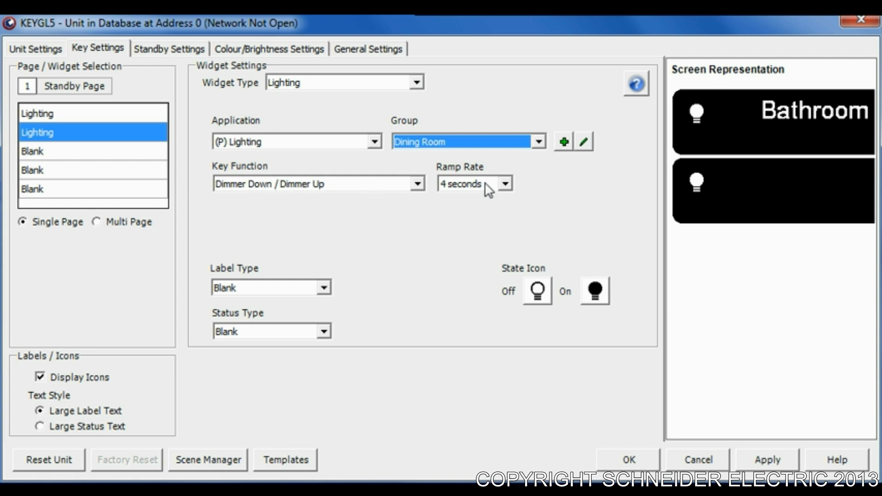
left_click(503, 183)
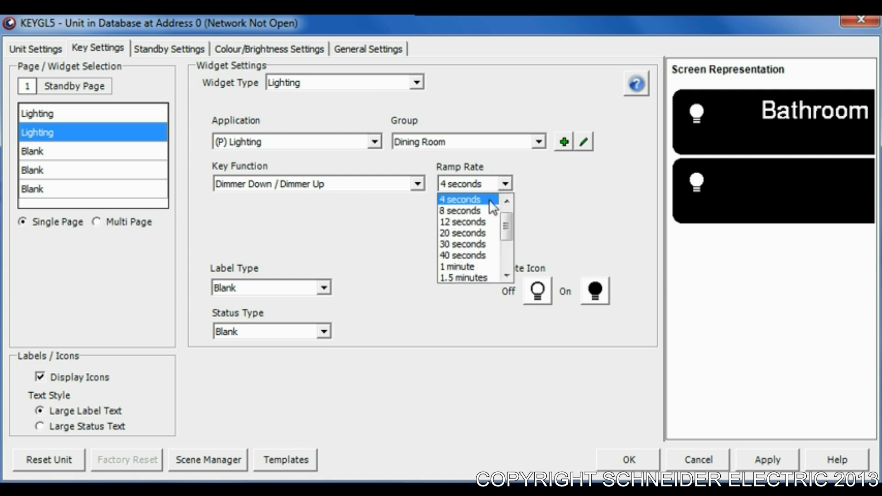
mouse_move(472, 211)
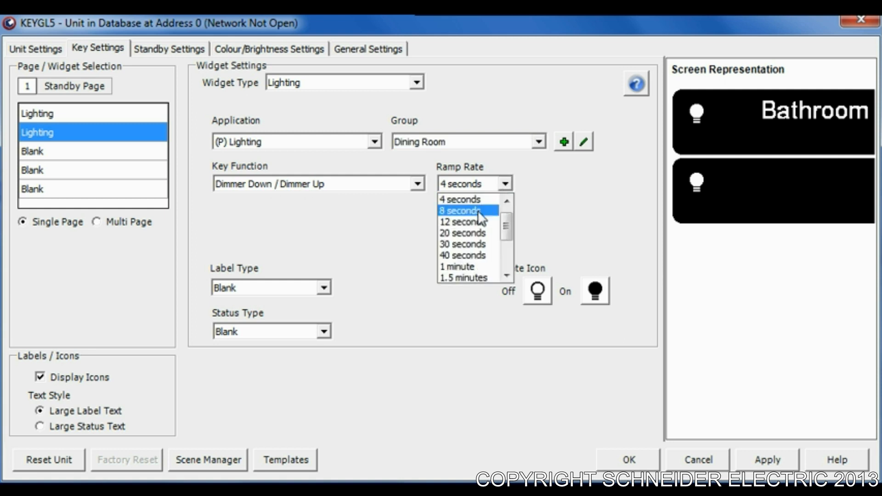
mouse_move(462, 199)
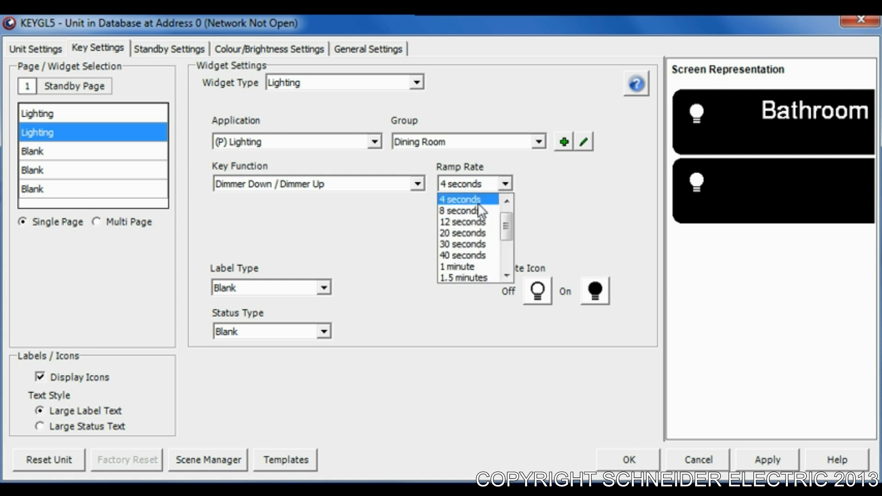
left_click(459, 198)
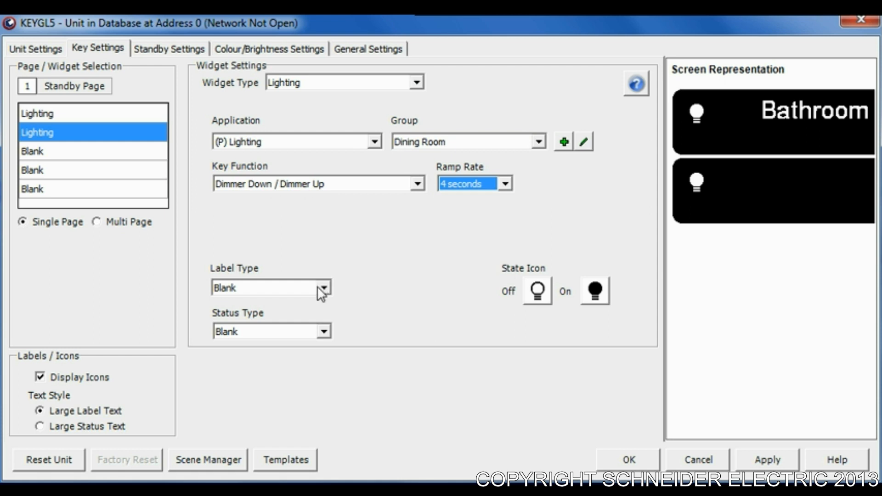
left_click(323, 288)
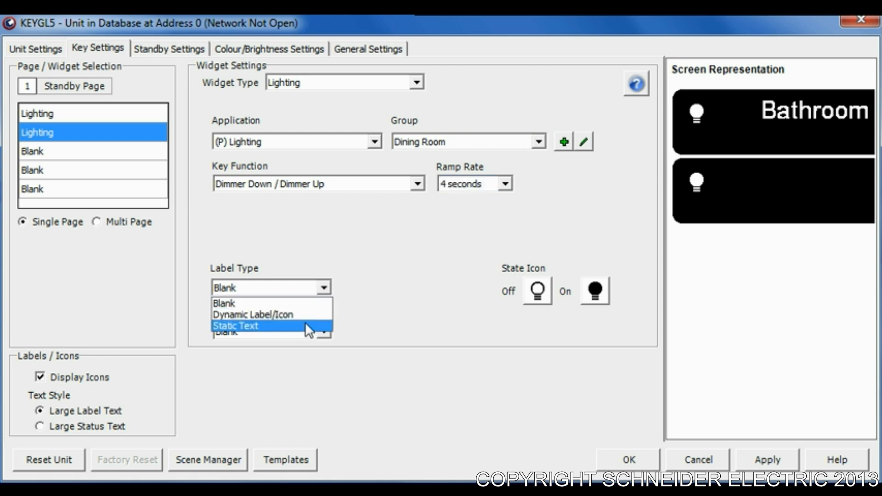
left_click(236, 327)
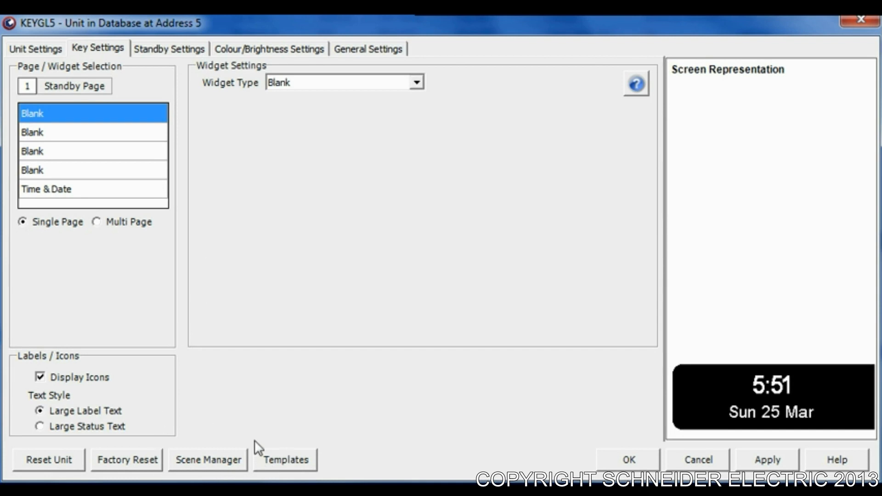
Step: In Scene Manager, add Bathroom, Dining Room, Foyer and Kids Room to scene 1
left_click(208, 459)
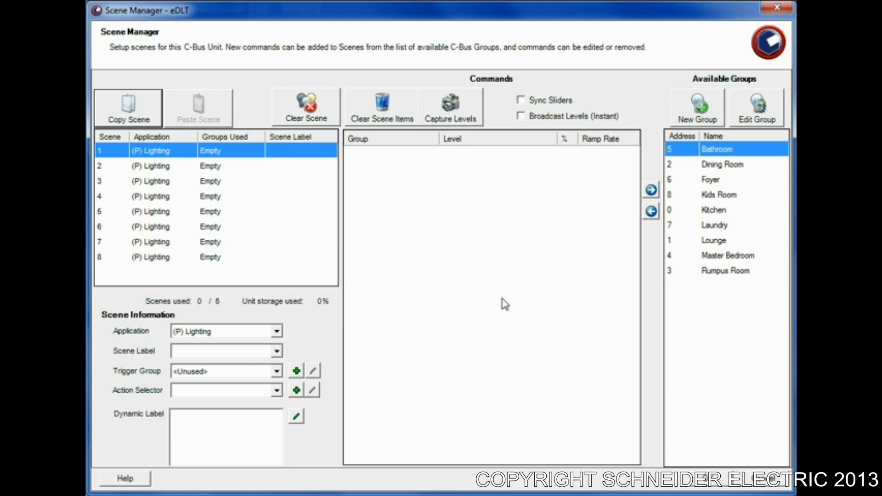
mouse_move(713, 219)
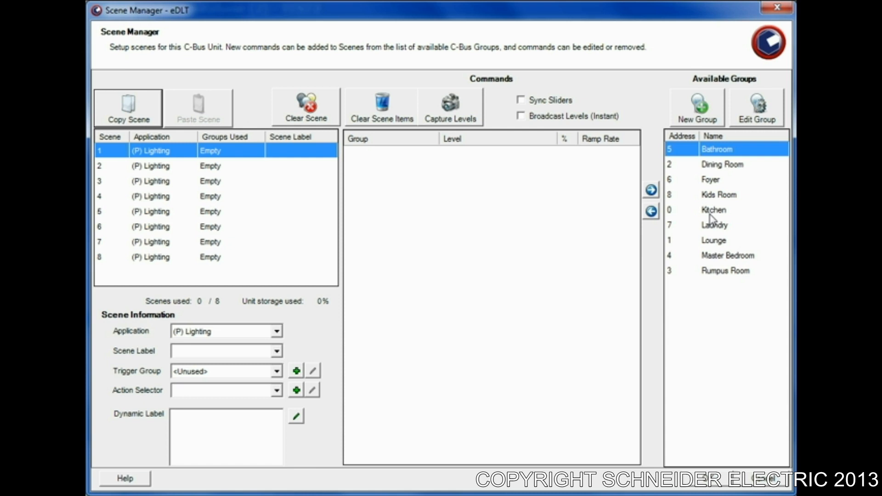
mouse_move(714, 220)
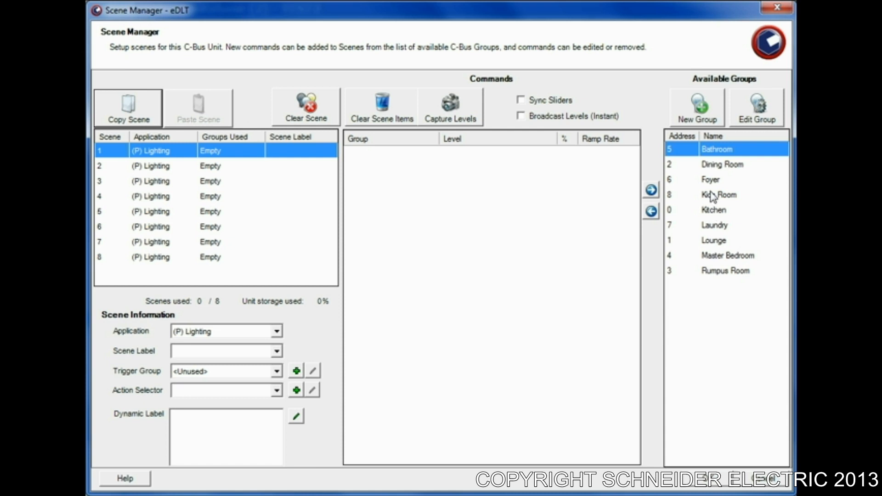
left_click(719, 194)
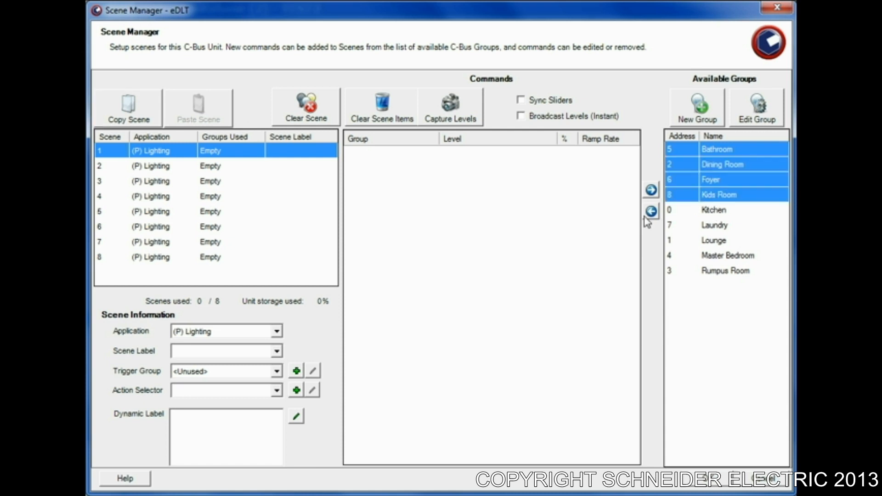
left_click(650, 190)
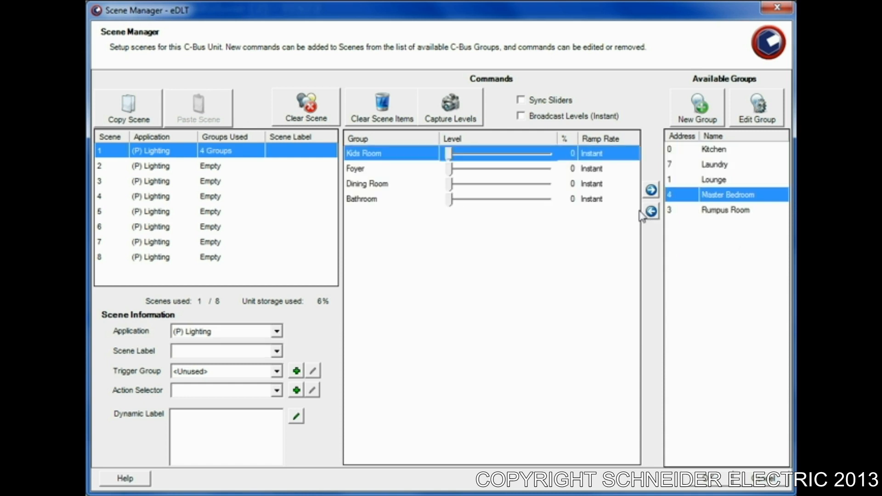
mouse_move(194, 160)
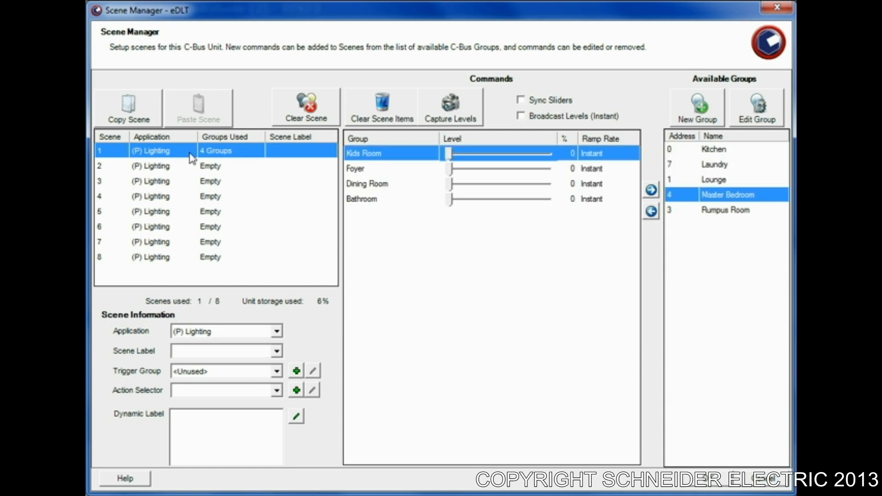
mouse_move(223, 170)
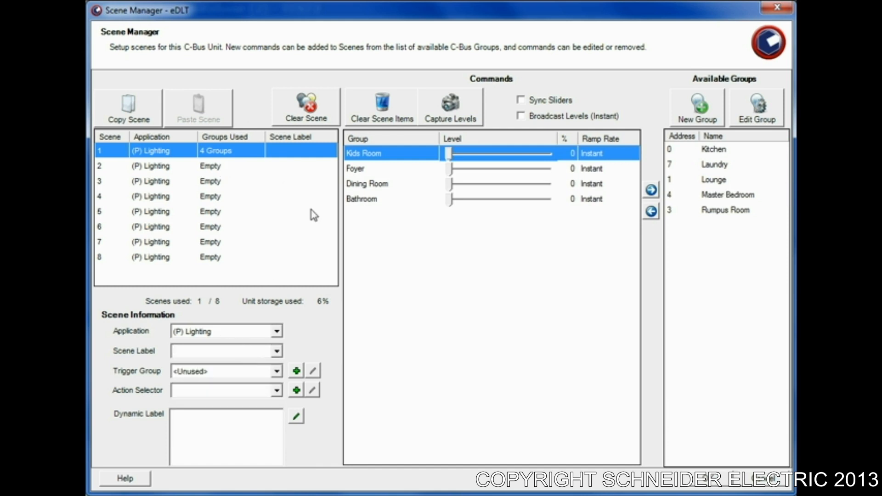
Step: Label scene 1 'First Scene' with eDLT Scene Trigger group and First Scene action
type("First SC")
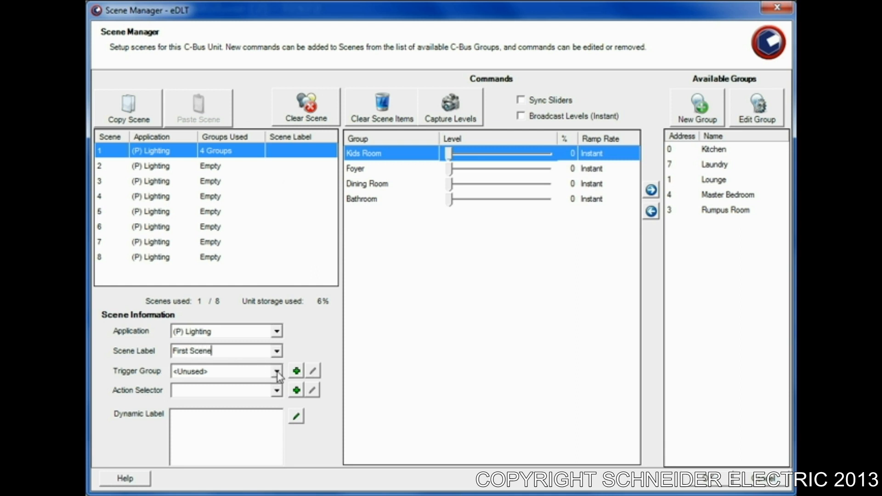
left_click(222, 371)
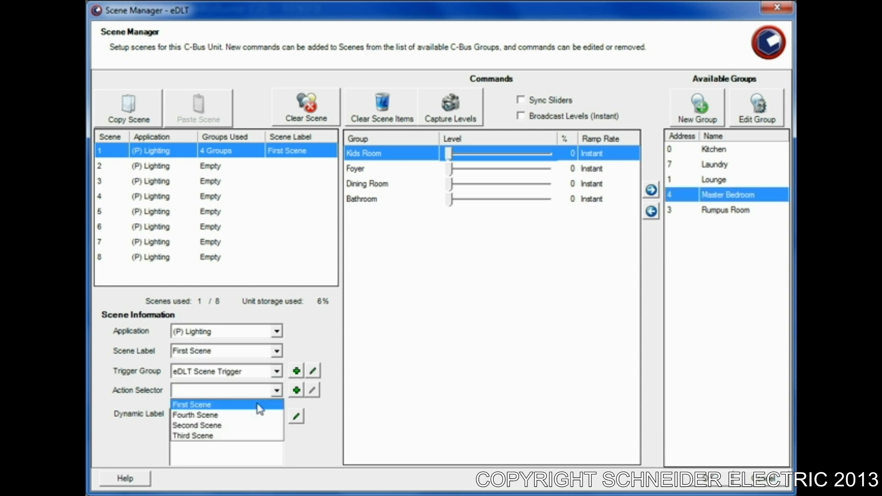
left_click(192, 404)
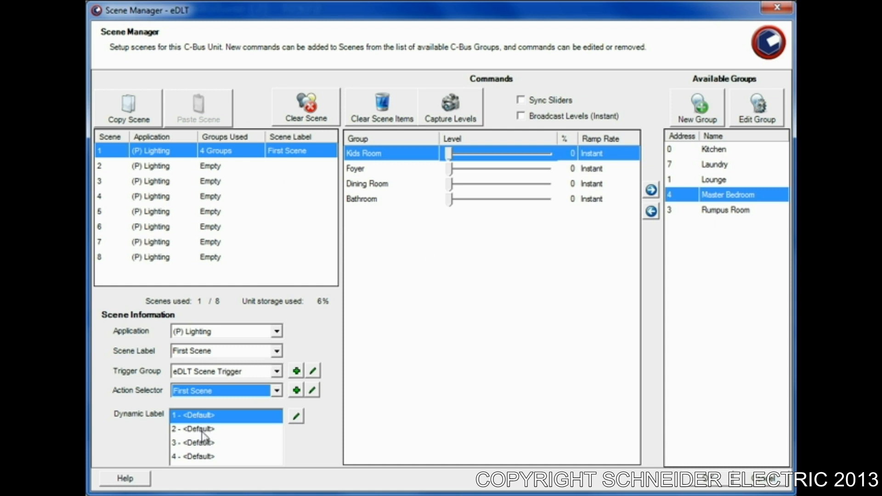
mouse_move(211, 438)
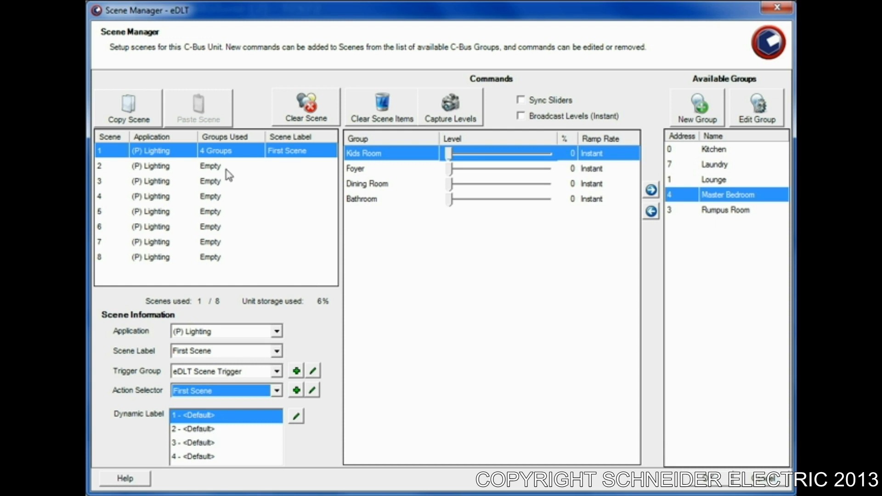
left_click(163, 166)
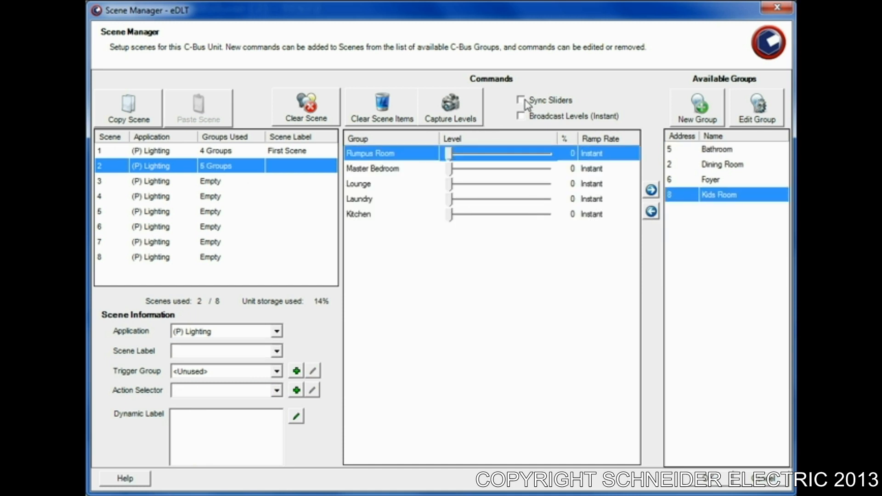
Step: Sync scene 2's five group sliders to 100 and label it 'Second Scene' with its action
left_click(522, 100)
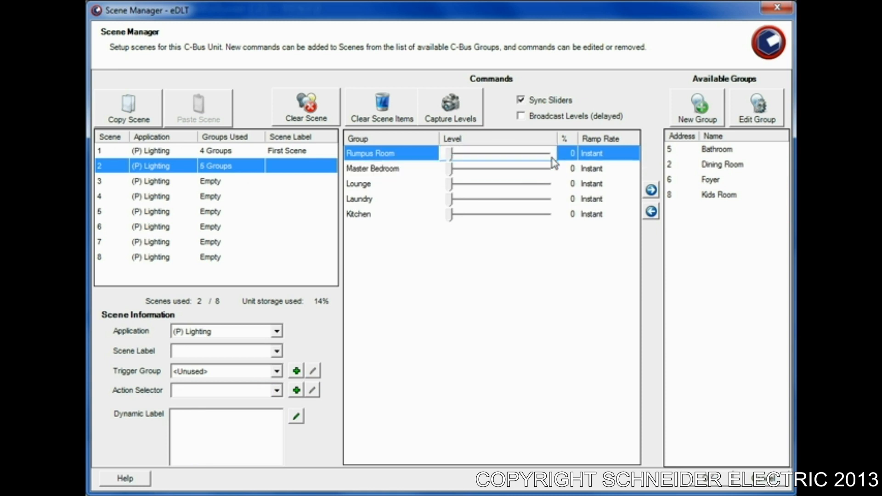
left_click_drag(447, 153, 548, 153)
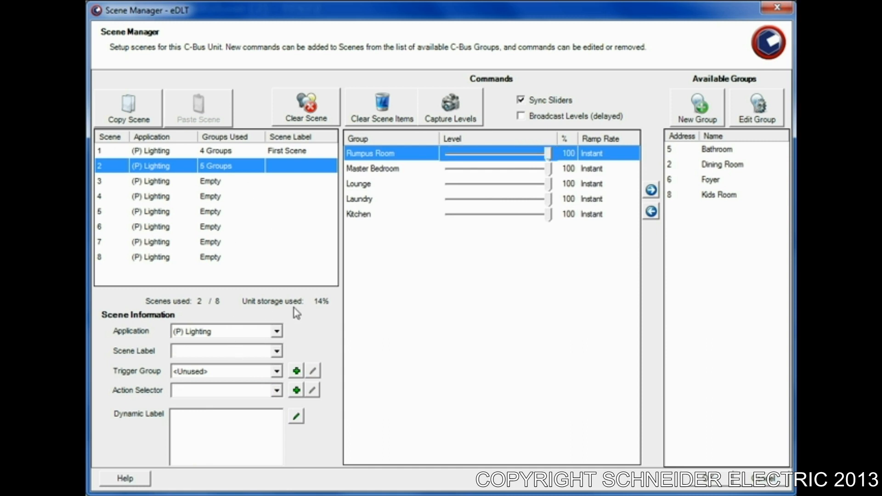
type("Secn")
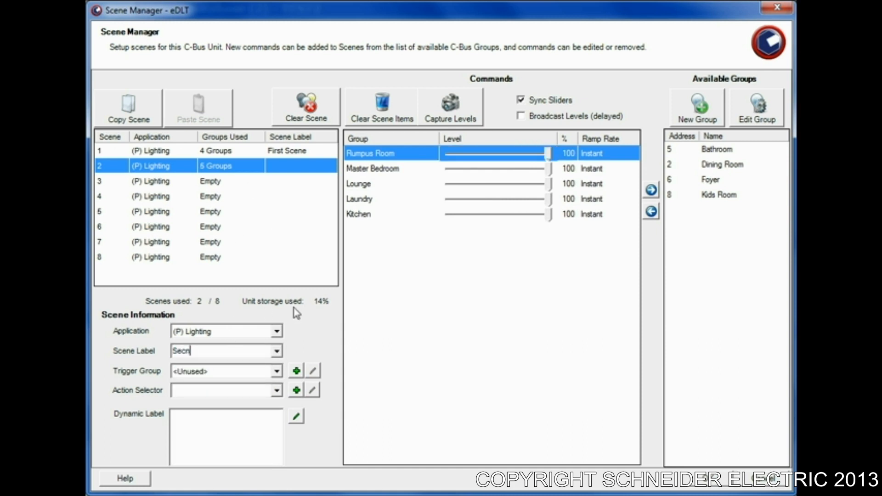
type("Second Scene")
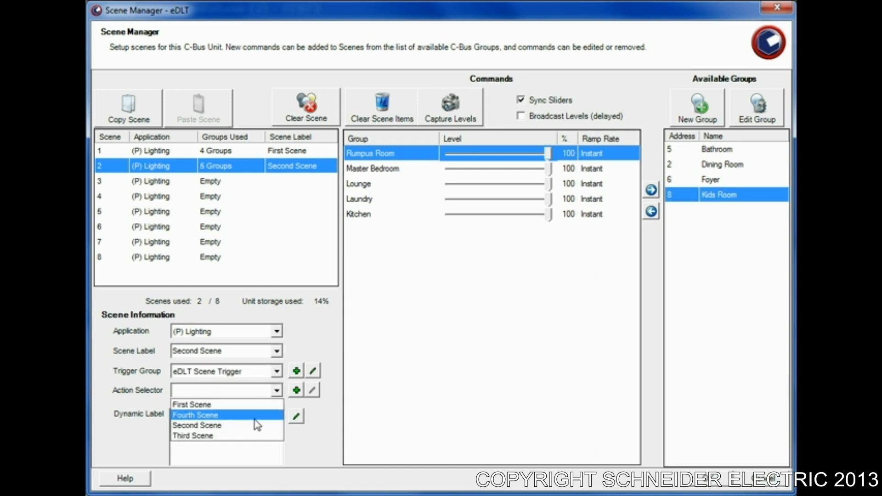
left_click(197, 425)
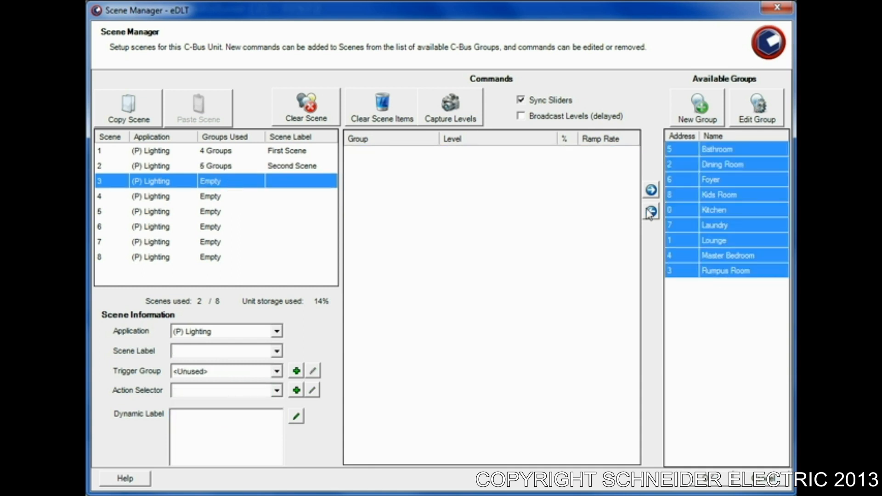
Step: Add all nine groups to scene 3 at 50% and label it 'Third Scene'
left_click(650, 190)
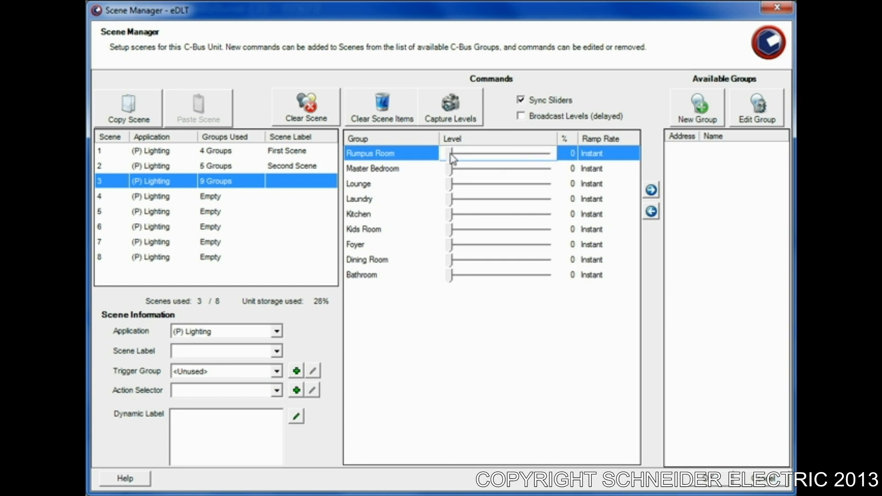
left_click_drag(451, 153, 500, 153)
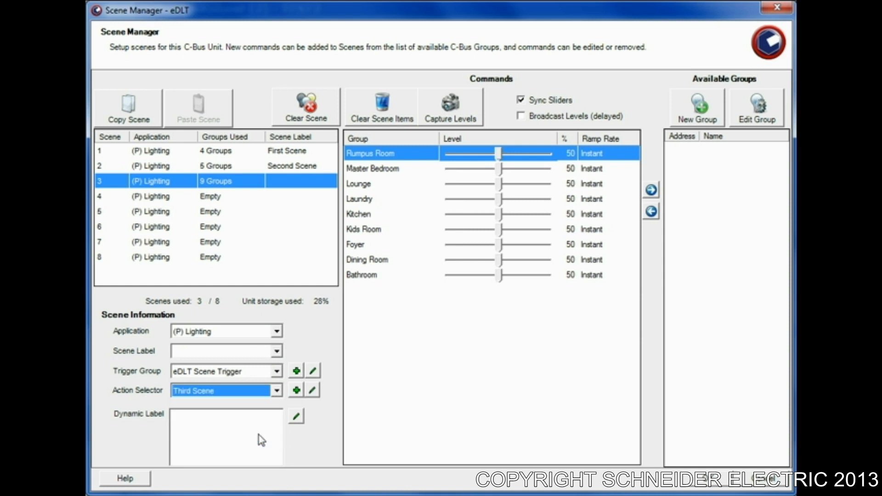
type("T")
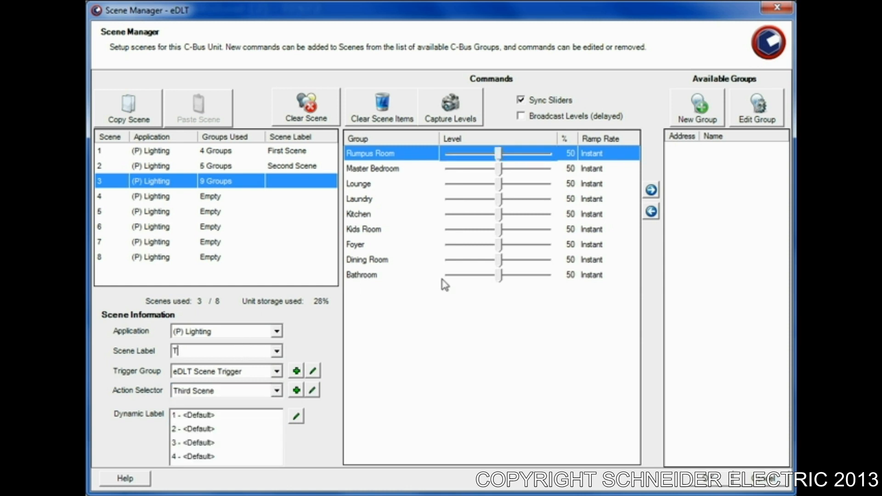
type("Third Scene")
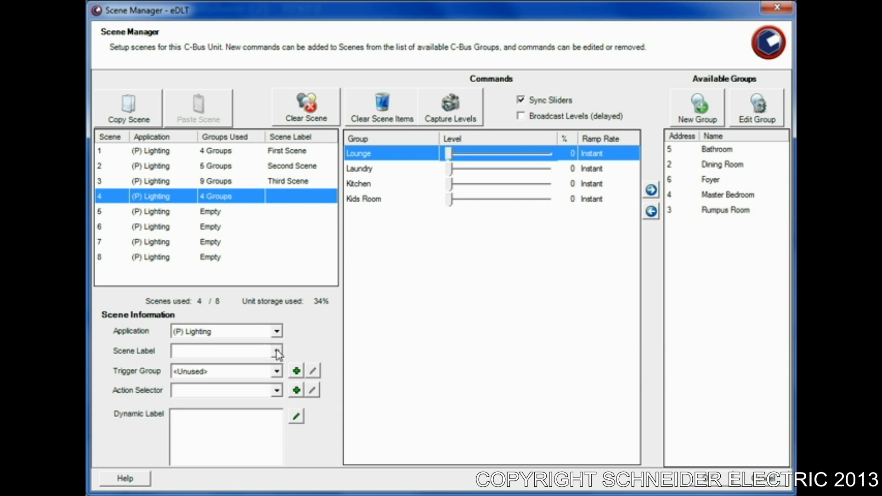
Step: Label scene 4 'Fourth Scene' and give it the Fourth Scene action
type("Foru")
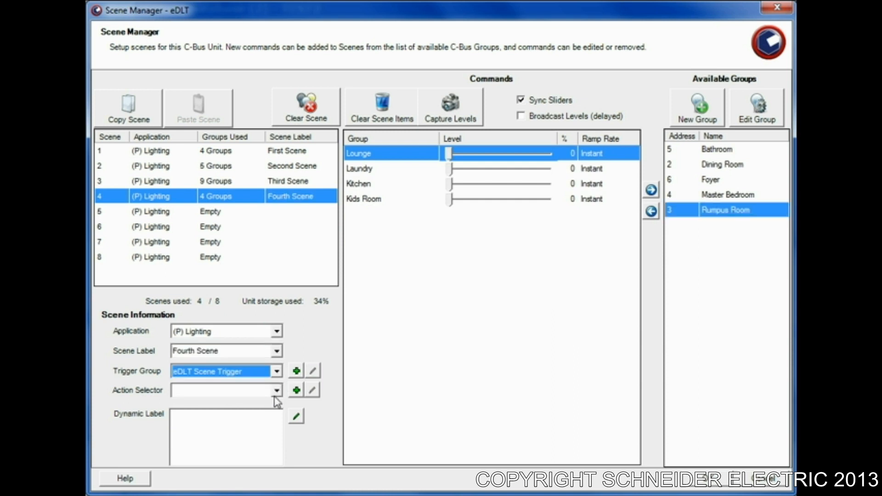
left_click(276, 390)
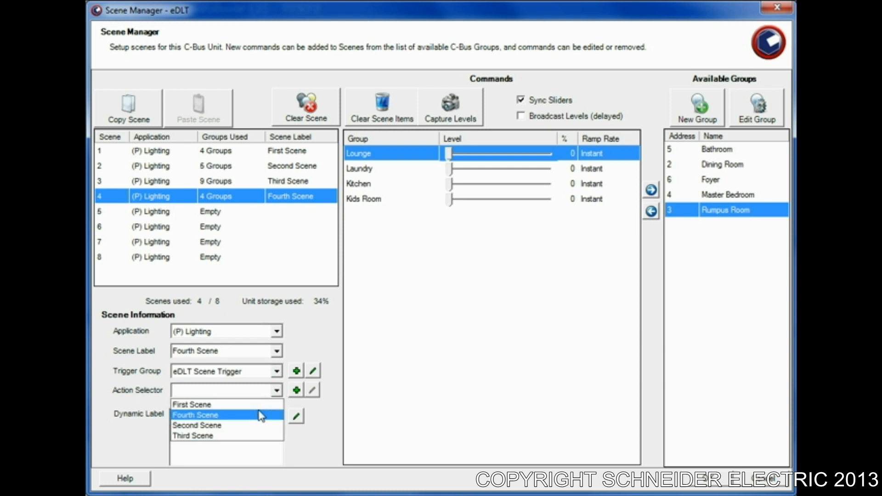
left_click(195, 414)
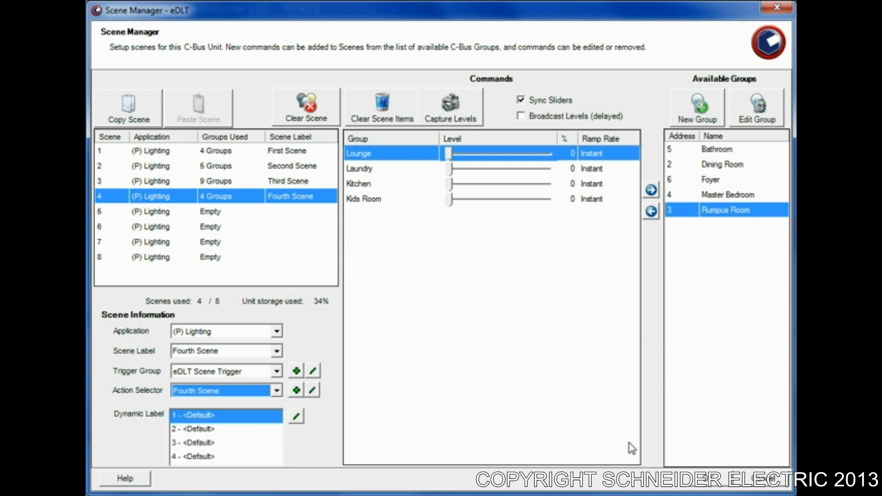
mouse_move(706, 492)
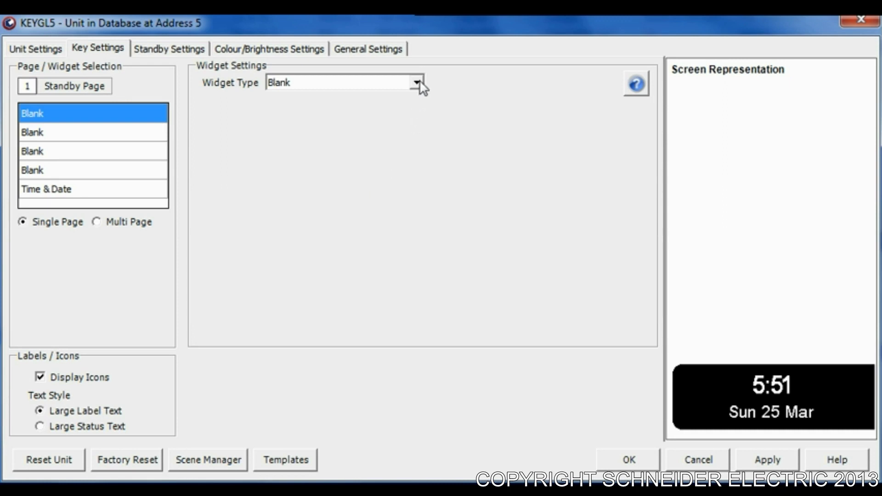
Step: Change the first standby widget's type to Scene
left_click(416, 82)
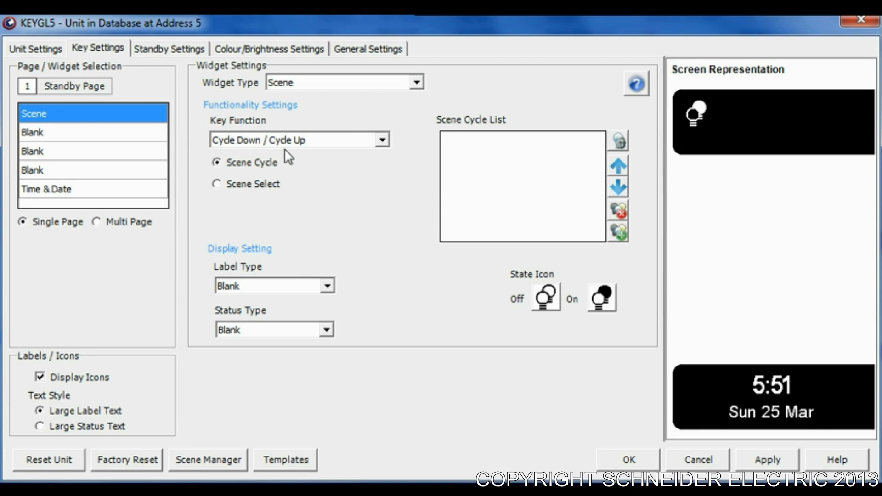
mouse_move(602, 260)
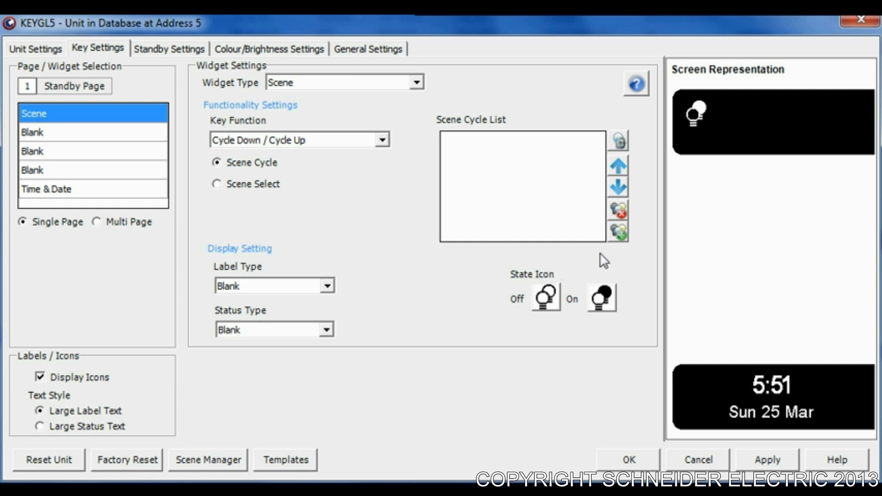
mouse_move(624, 242)
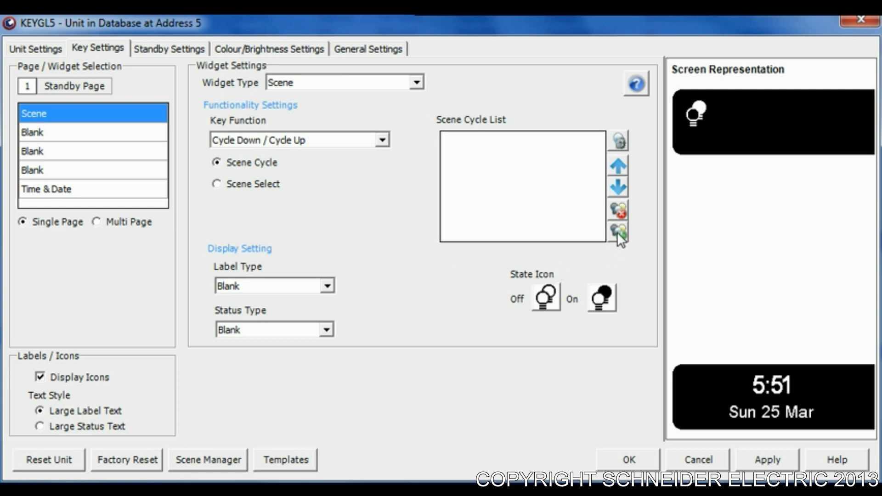
Step: Add cycle entries and assign the second, third and fourth to Second, Third and Fourth Scene
left_click(618, 234)
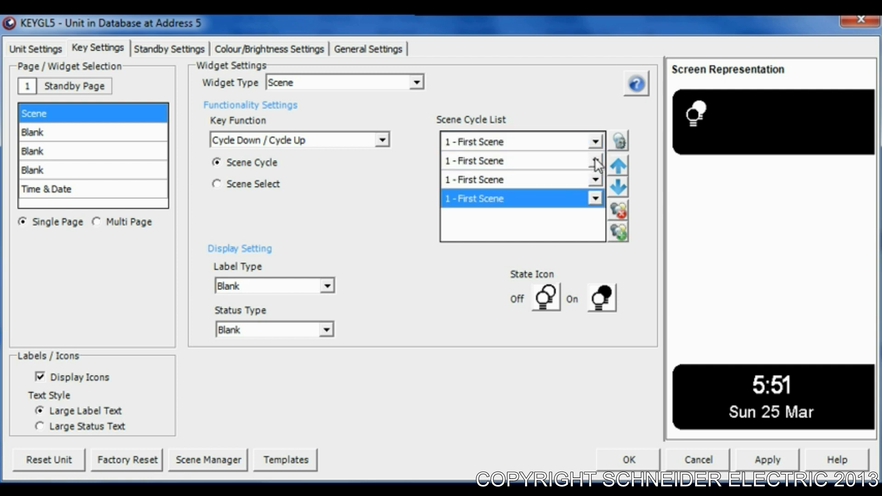
left_click(595, 160)
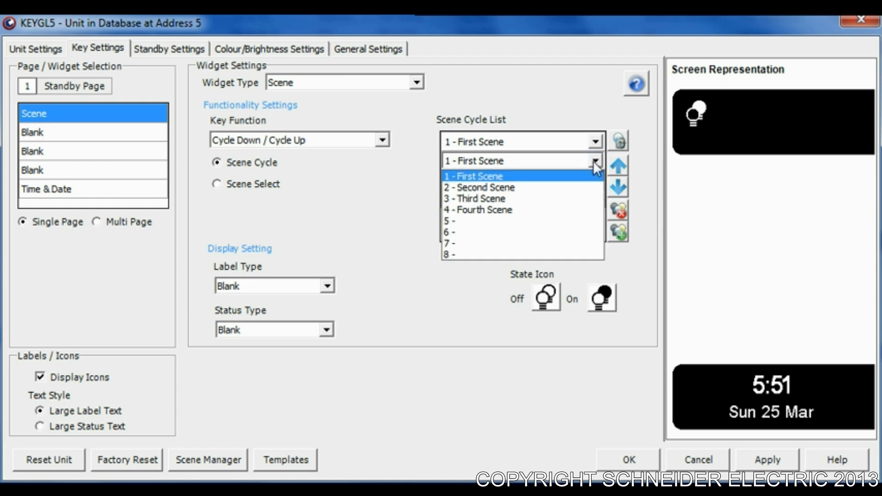
left_click(479, 187)
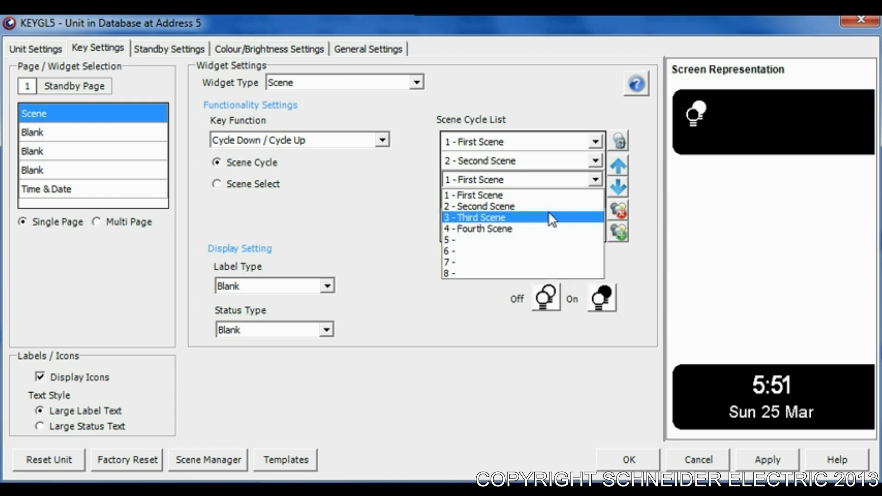
left_click(474, 217)
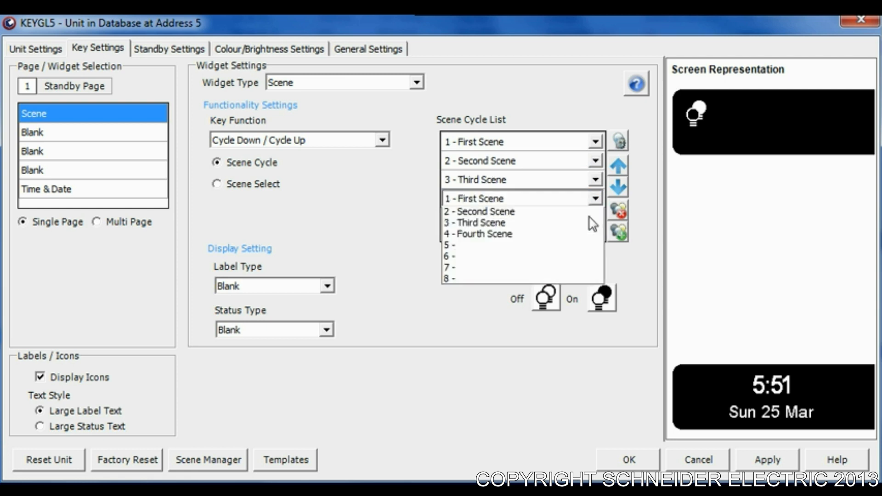
left_click(480, 234)
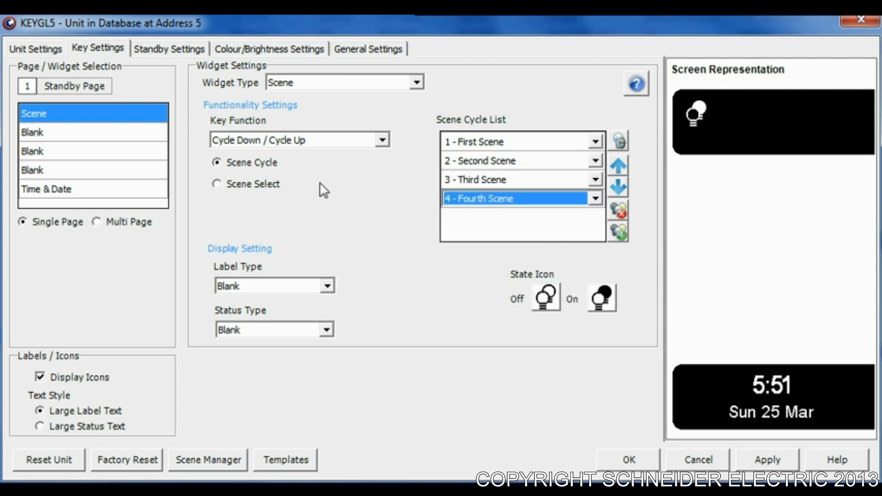
mouse_move(239, 186)
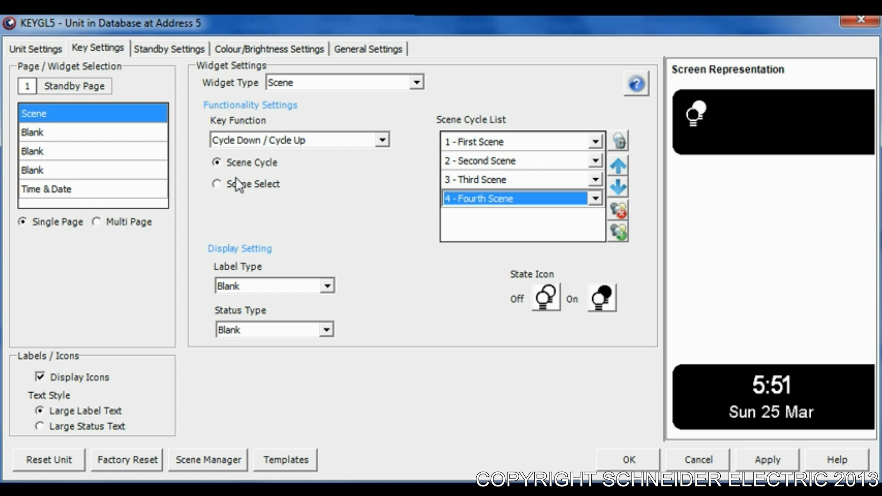
mouse_move(281, 177)
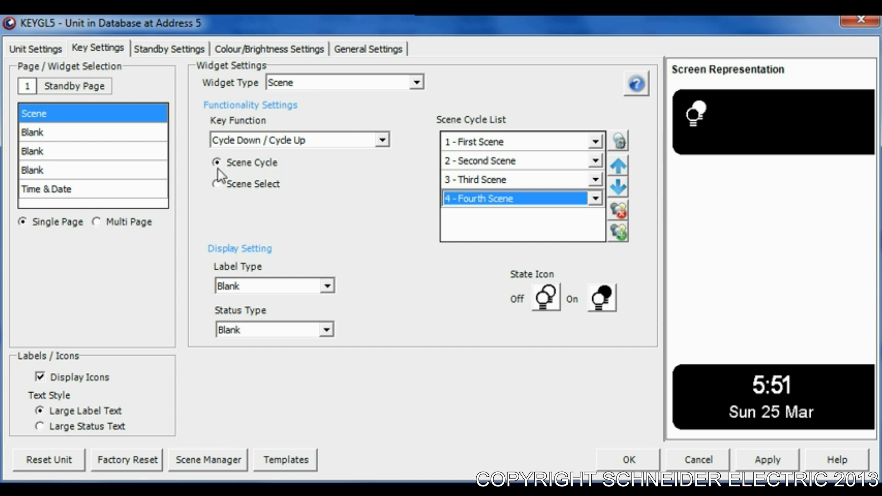
mouse_move(213, 200)
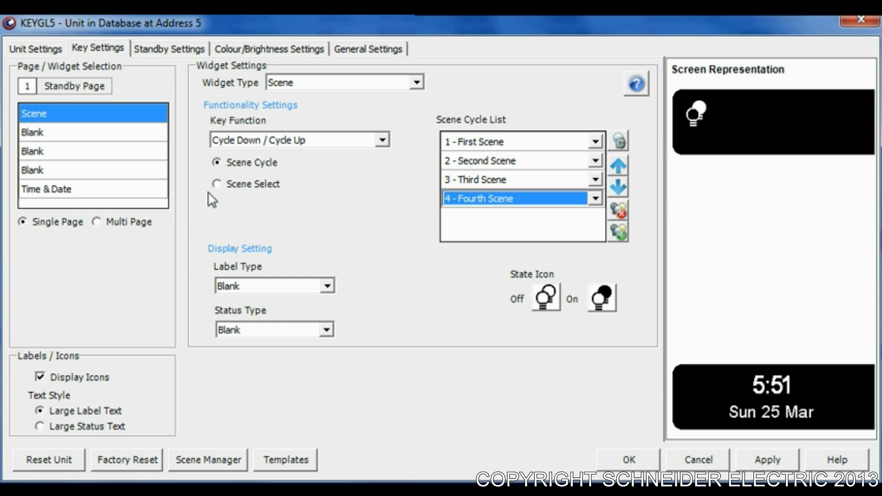
Step: Switch the Scene widget to Scene Select and use the Scene Label so it shows 'First Scene'
left_click(217, 184)
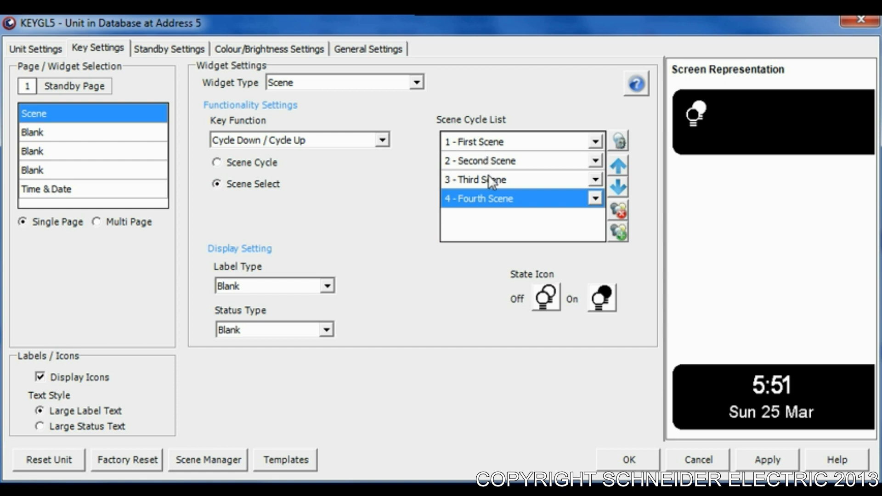
mouse_move(494, 207)
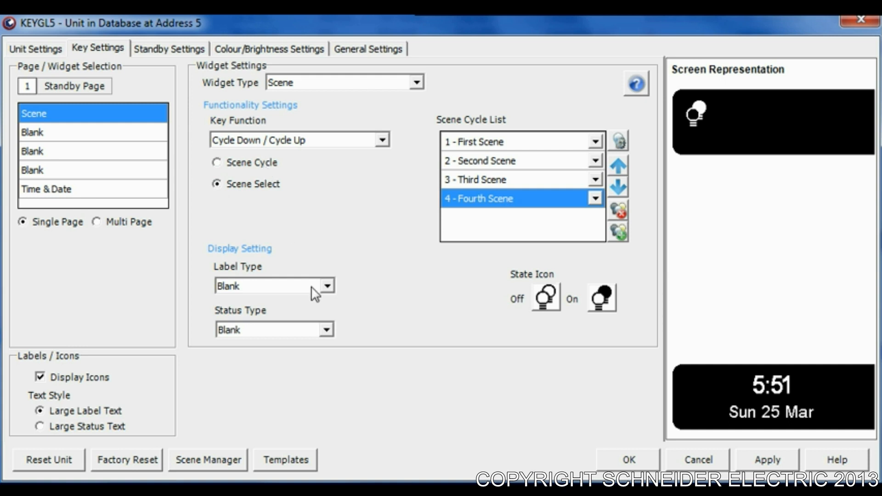
mouse_move(335, 294)
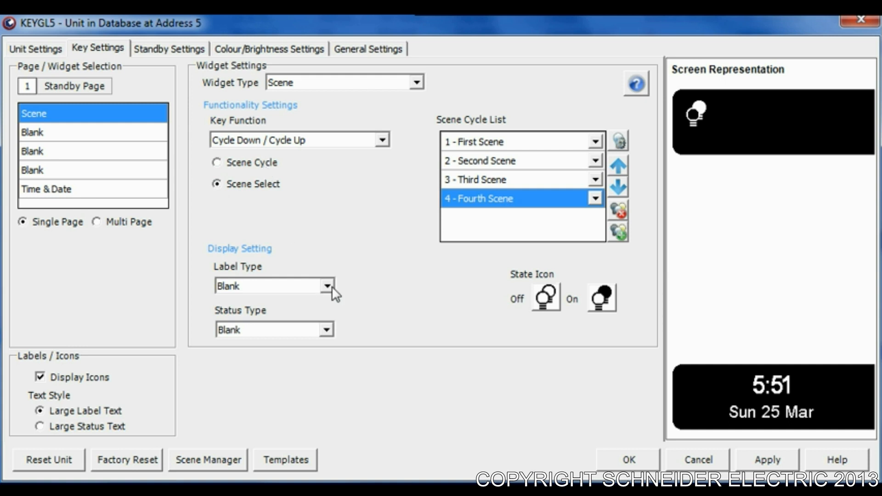
left_click(268, 286)
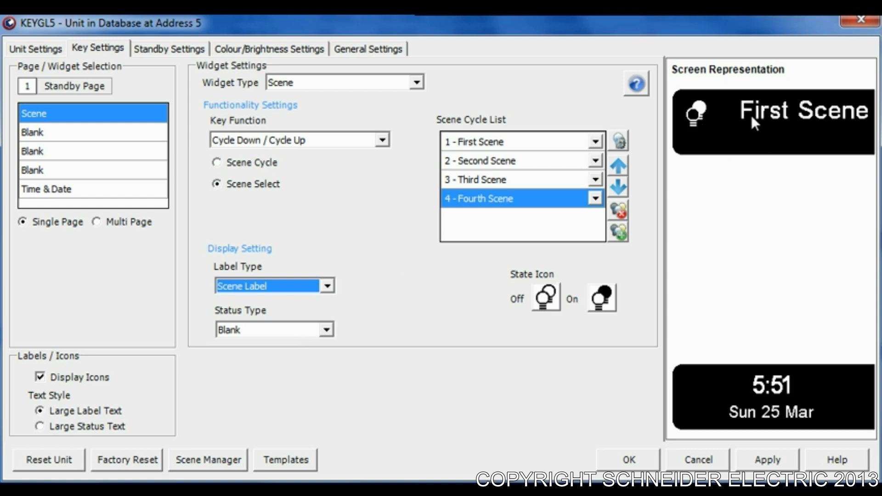
mouse_move(728, 128)
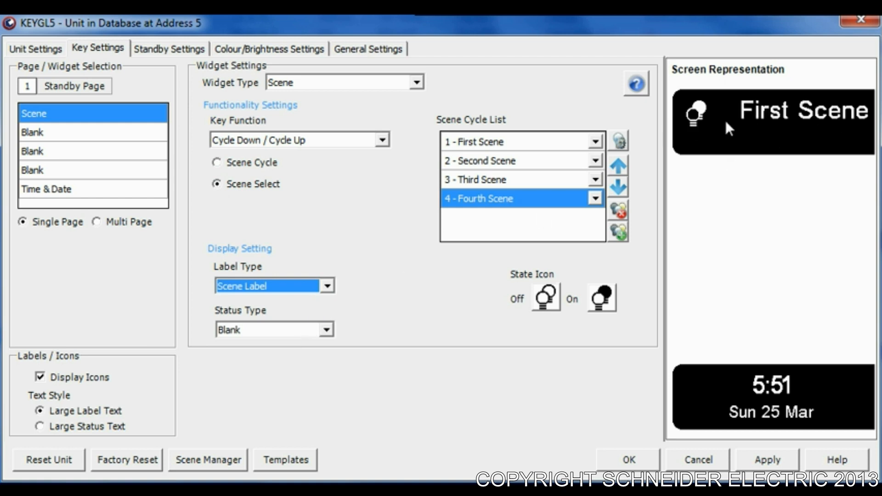
mouse_move(751, 128)
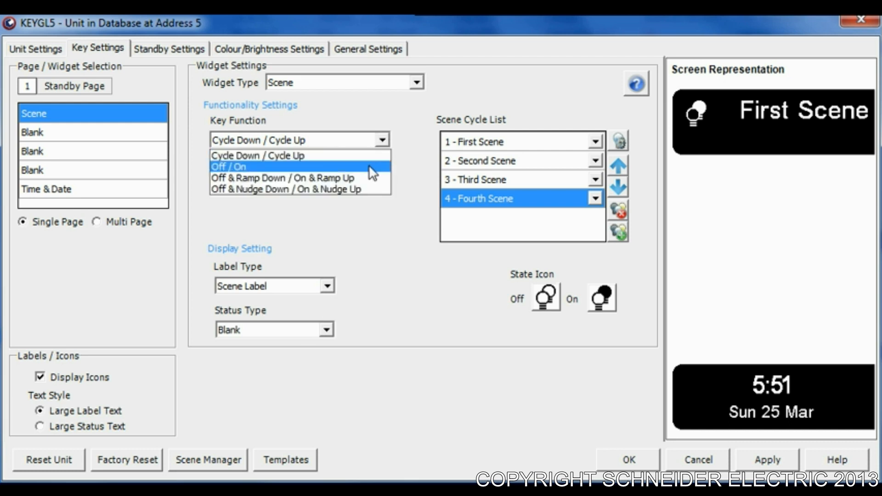
Step: Make the widget's key function Off / On and confirm it controls scene 1 - First Scene
left_click(228, 167)
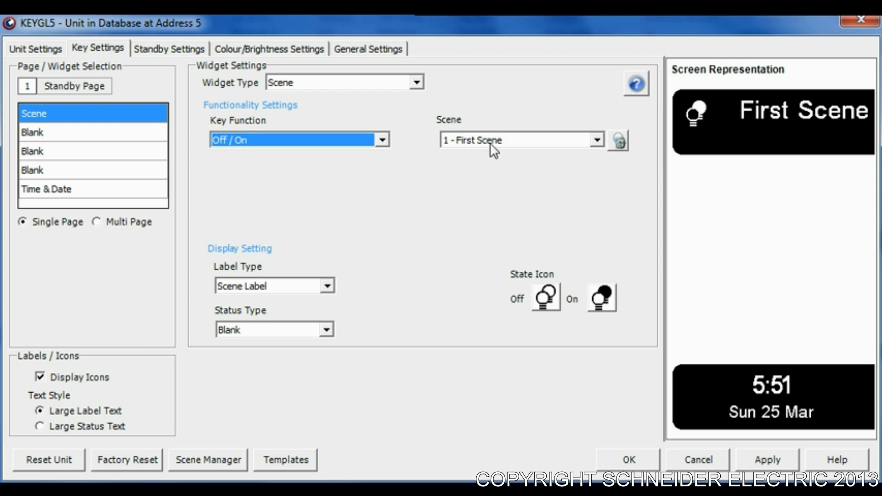
left_click(592, 140)
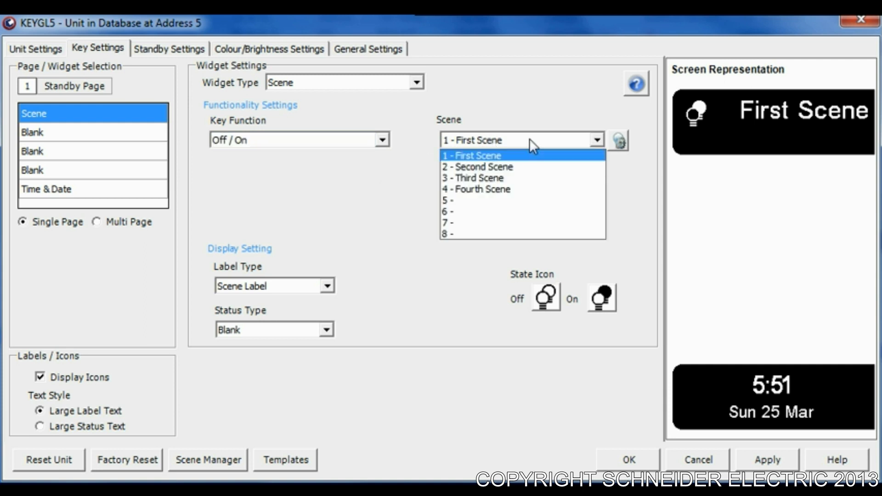
mouse_move(526, 165)
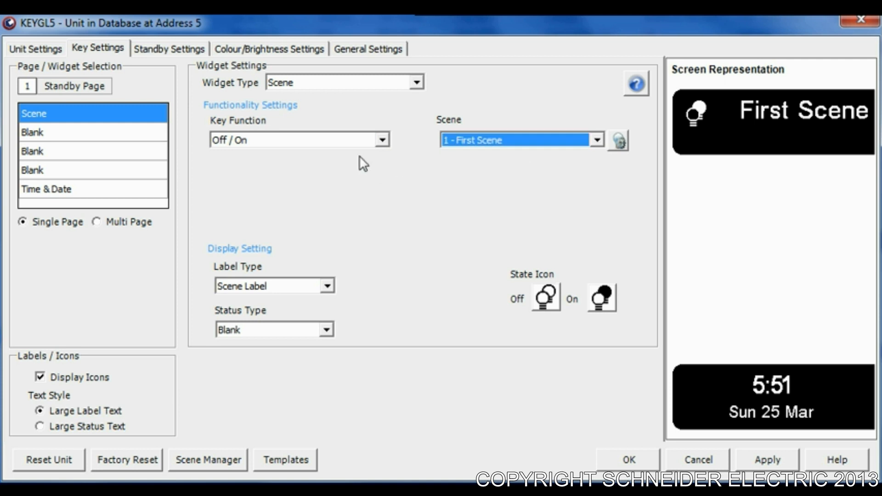
mouse_move(455, 171)
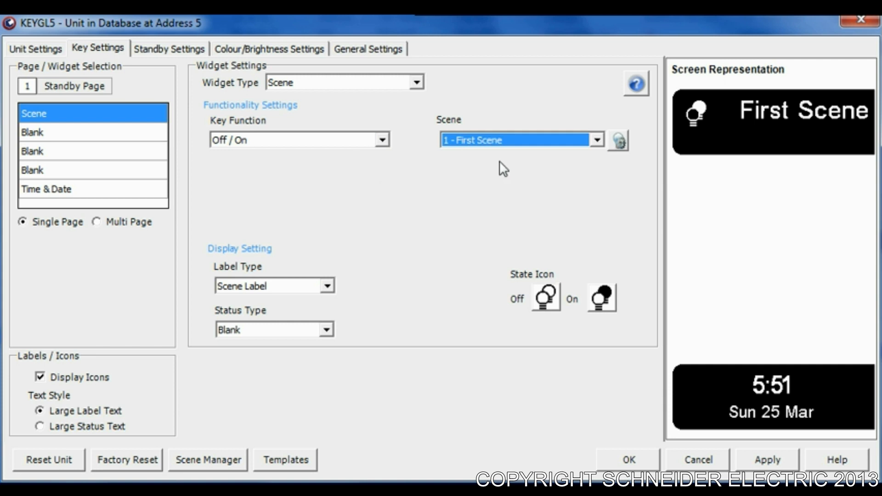
mouse_move(482, 170)
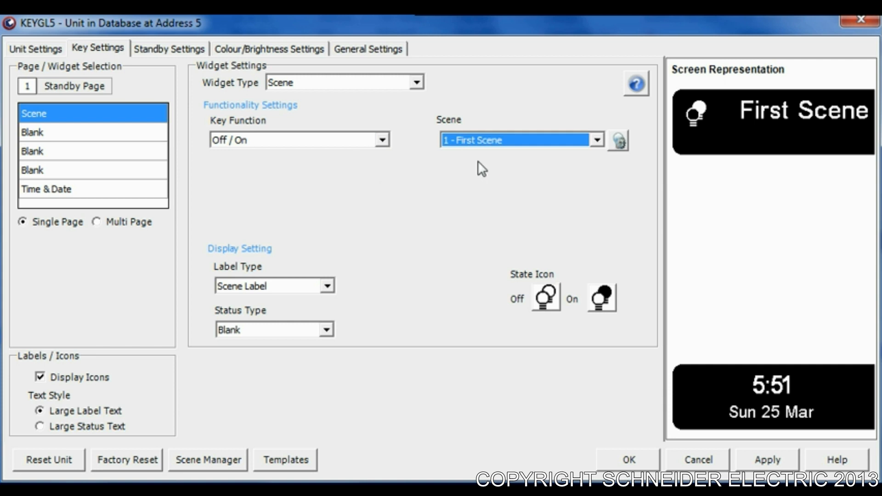